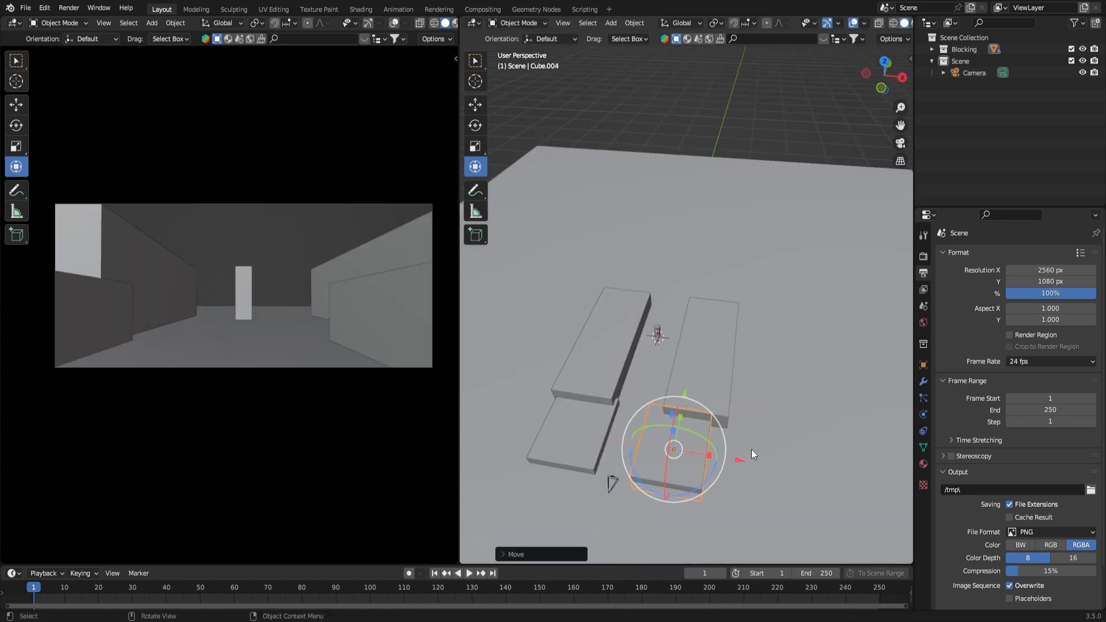
Drag two grey blocking boxes into place to form the corridor layout
left_click_drag(673, 449, 758, 270)
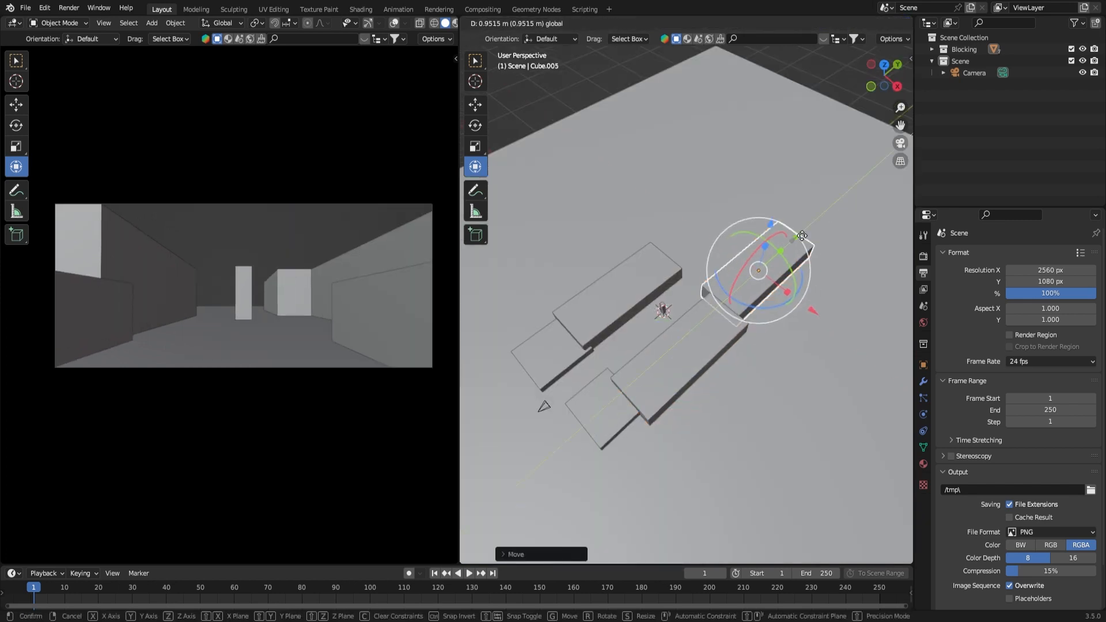
left_click_drag(801, 235, 757, 250)
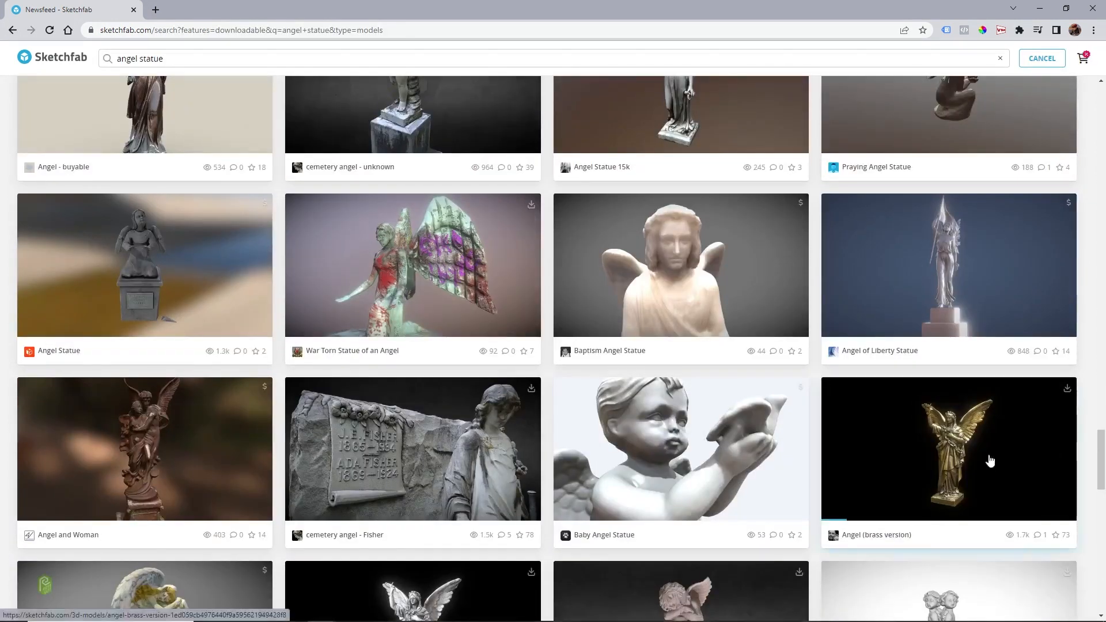
Open the Angel (brass version) model page and download the free model
left_click(947, 448)
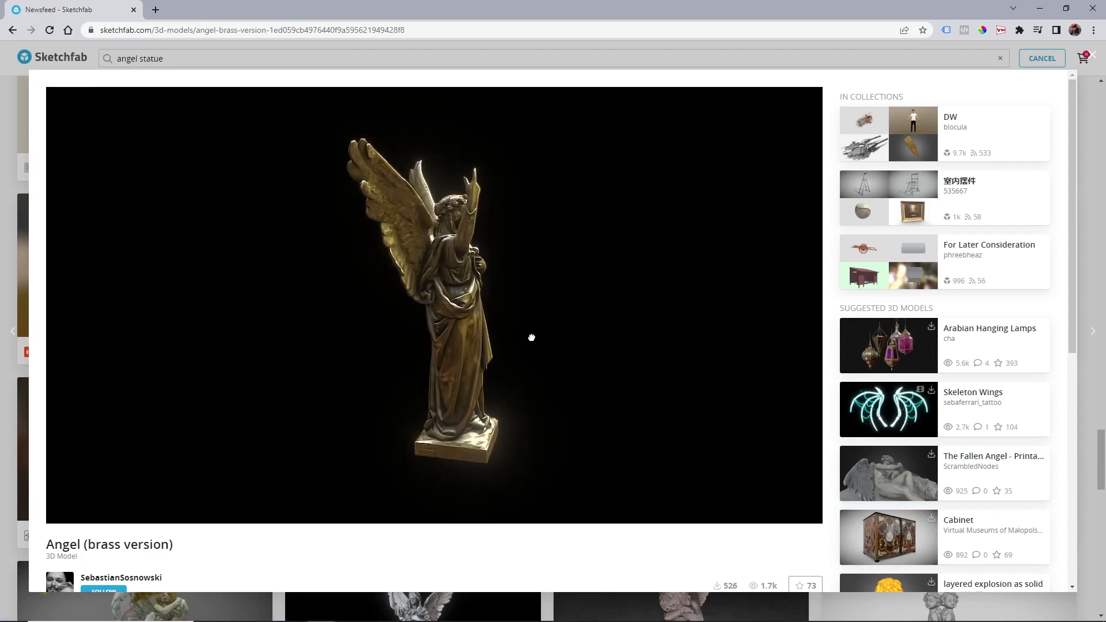
scroll("down", 3)
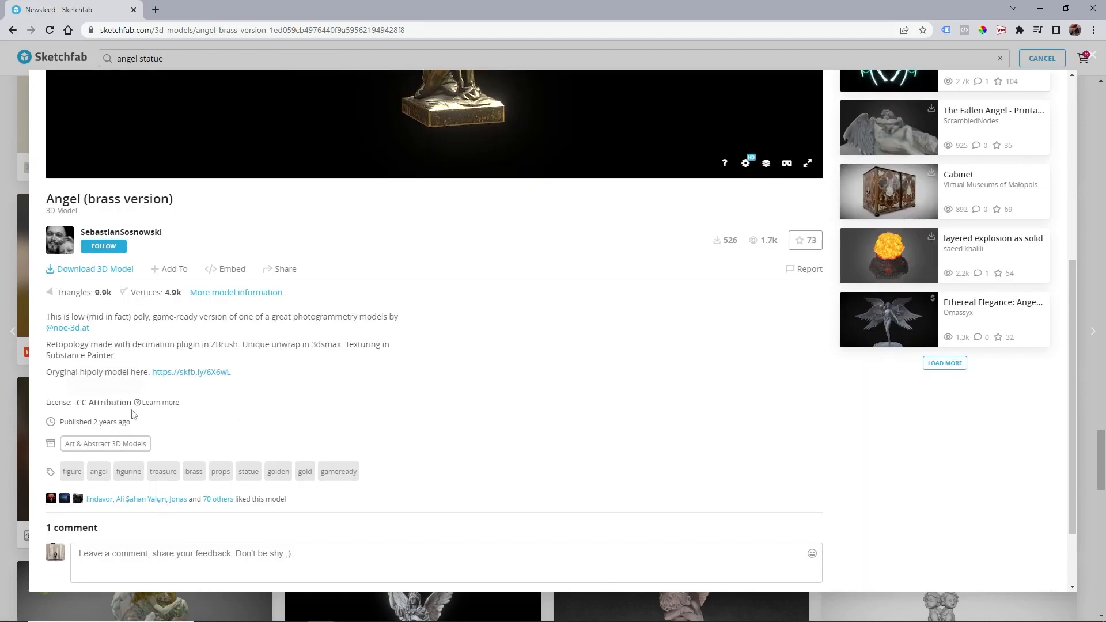
mouse_move(95, 269)
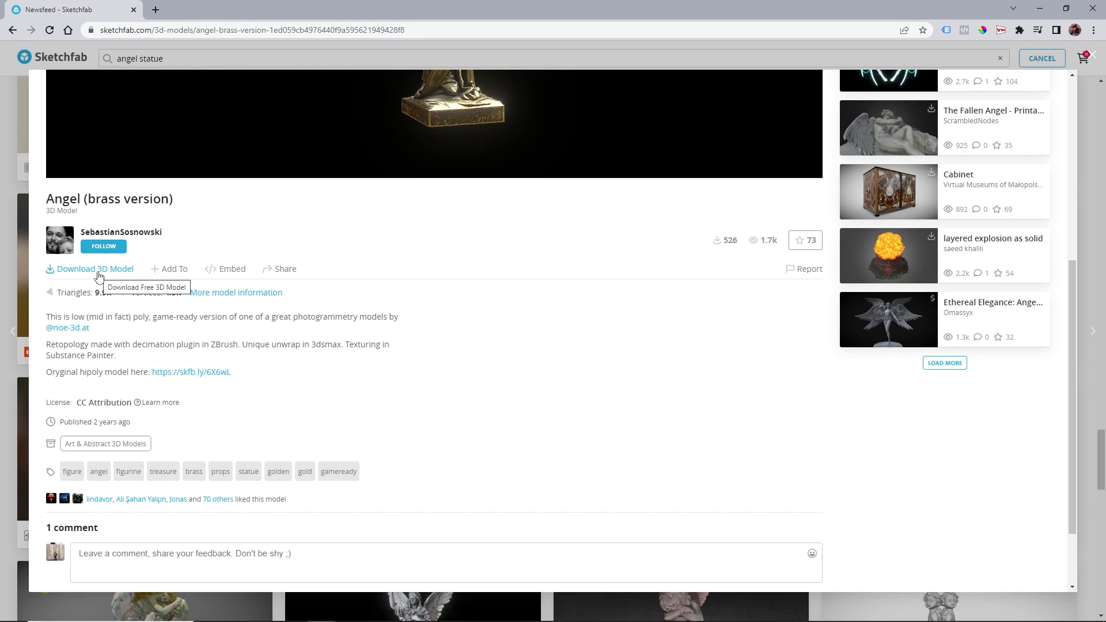
left_click(95, 269)
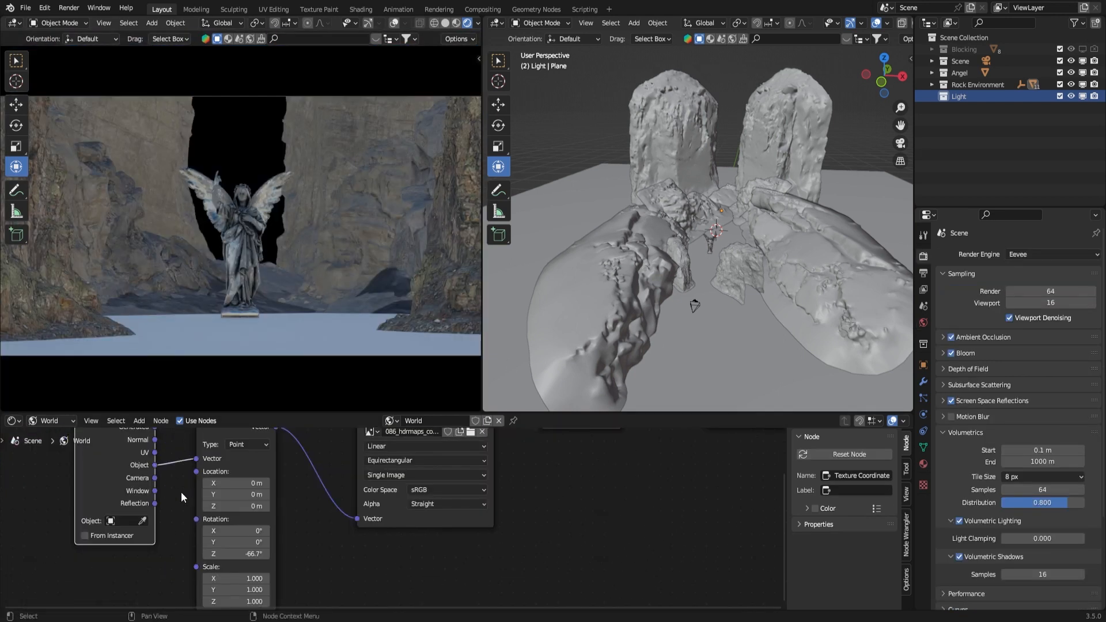
Add a sun light and give it a strength of 5
left_click(632, 22)
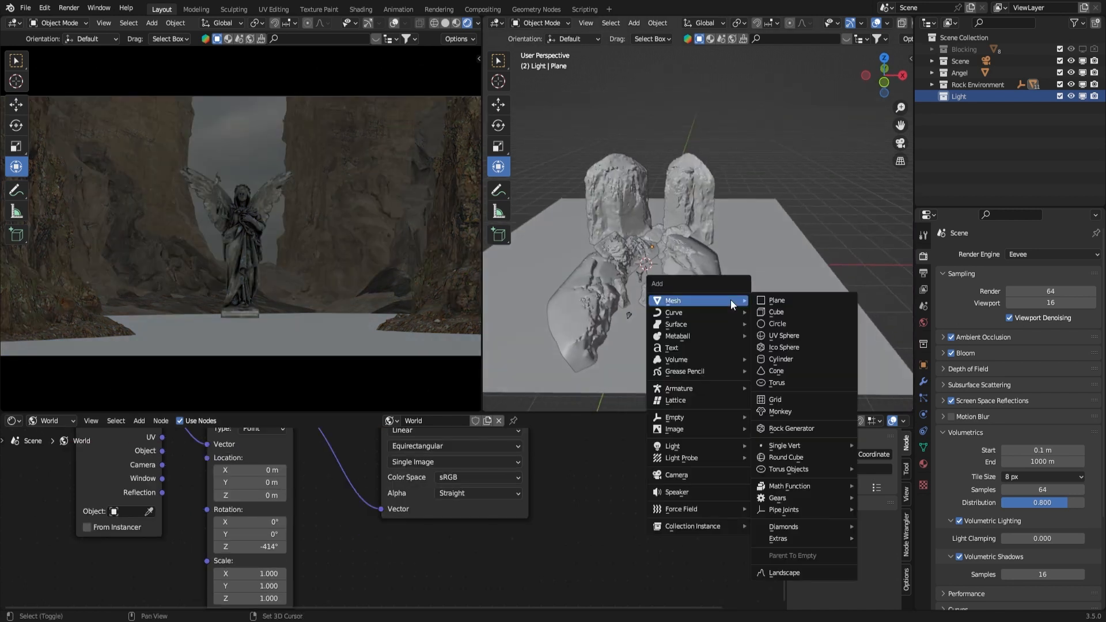
mouse_move(672, 445)
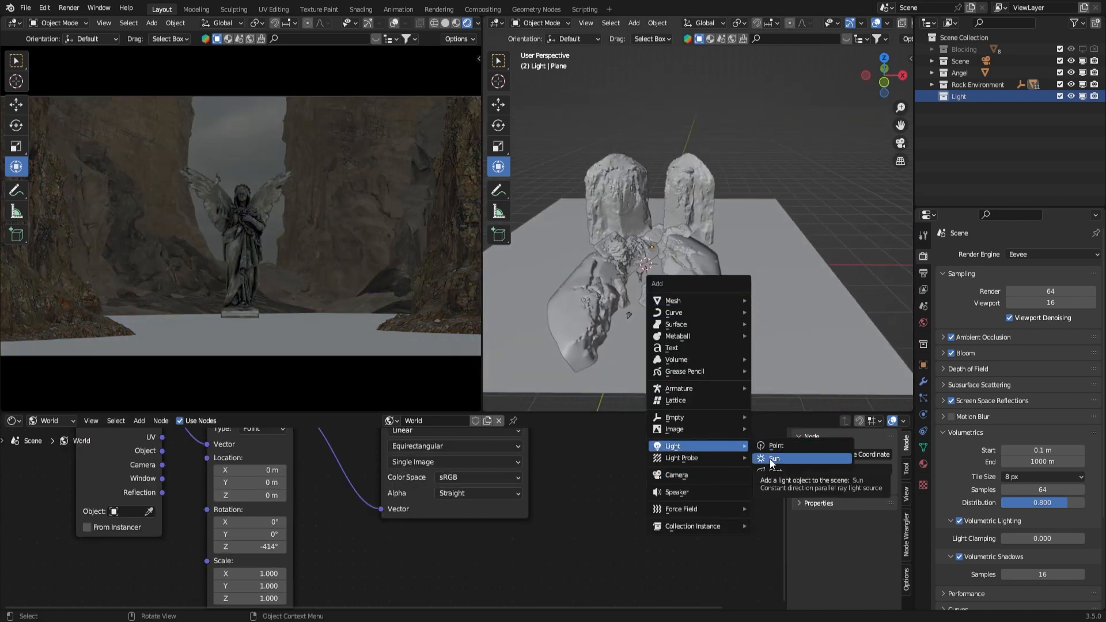
left_click(774, 459)
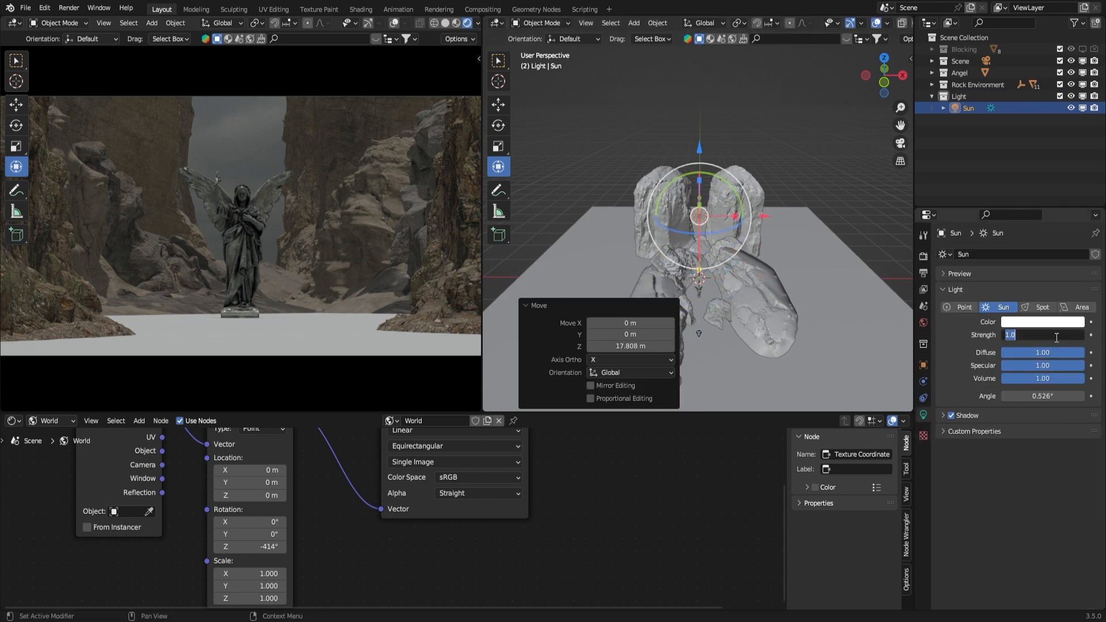
type("5.000")
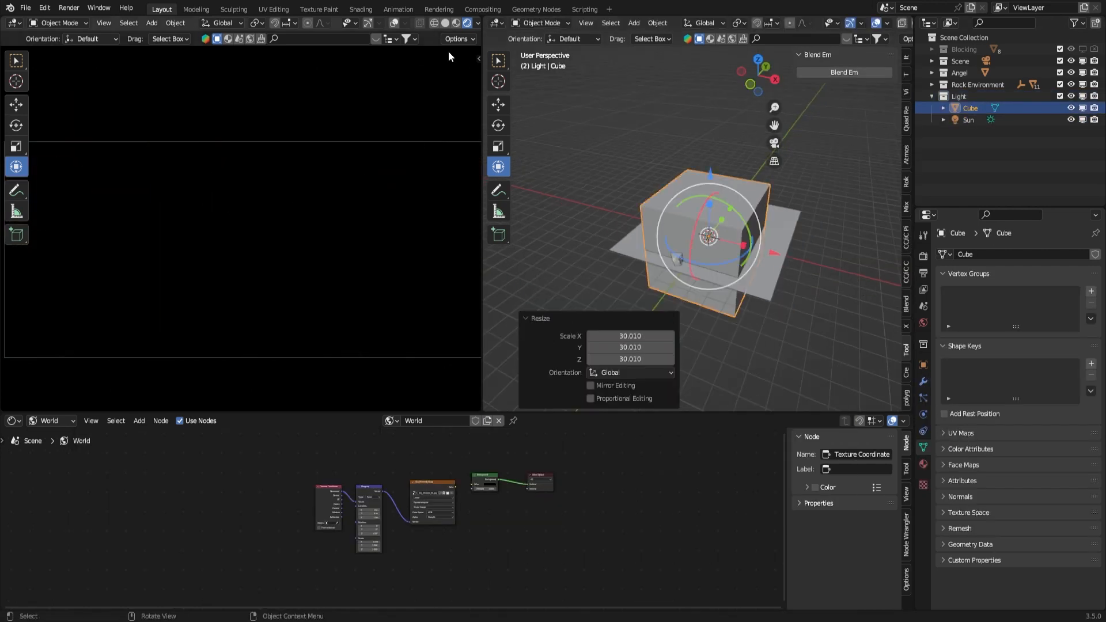
Adjust the sun's light properties toward a pale blue colour and 10° angle
left_click(53, 421)
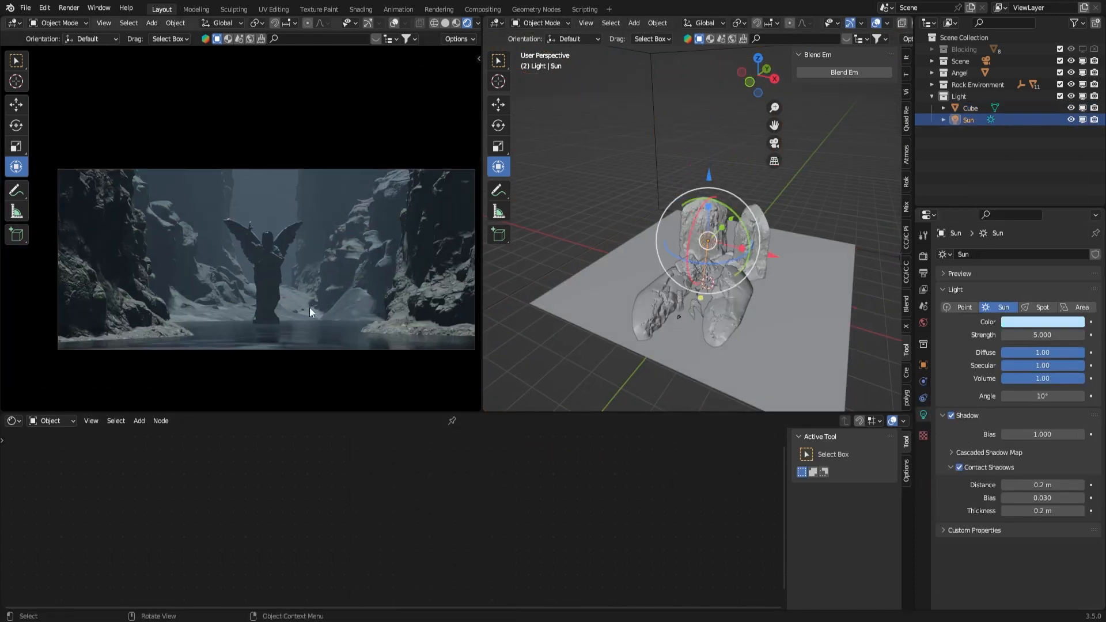
Add a point light beside the statue and tint it warm orange
left_click(632, 35)
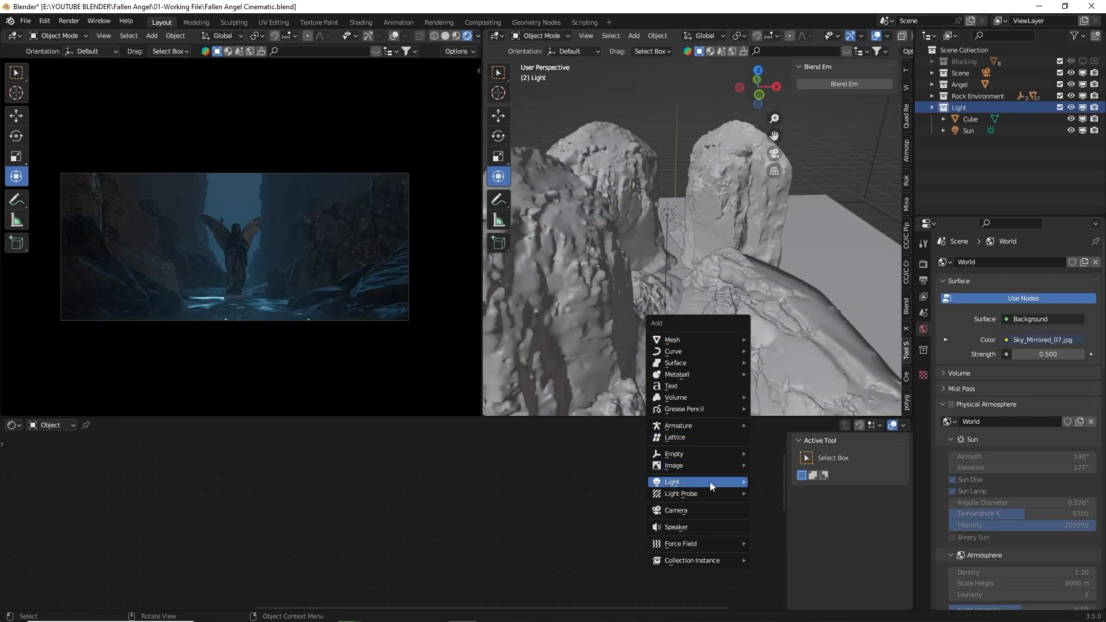
left_click(670, 482)
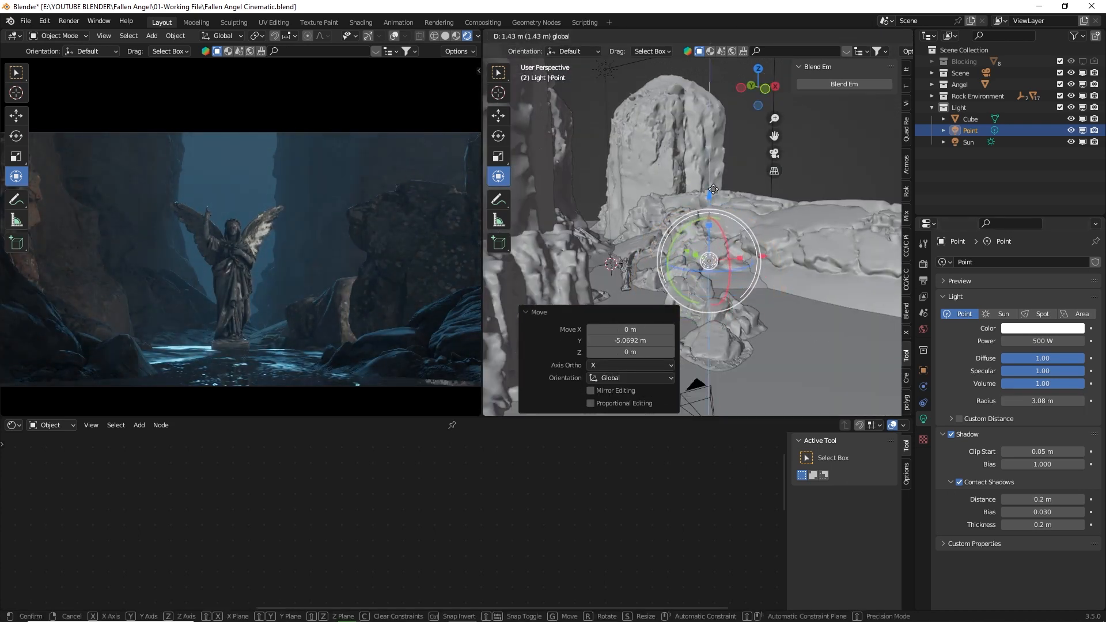
left_click(1044, 327)
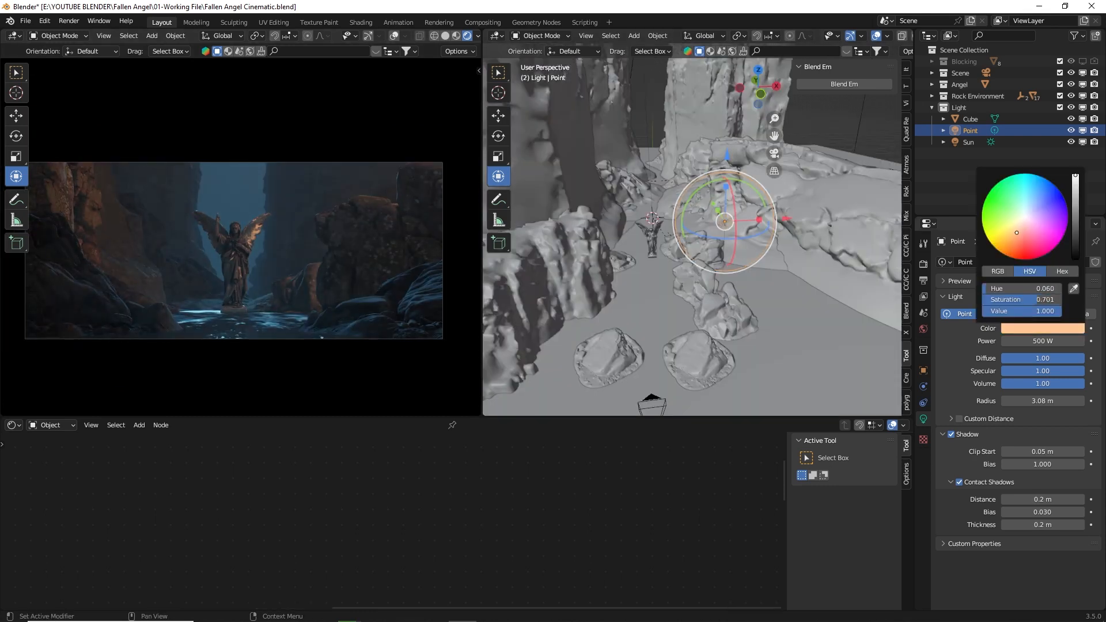
left_click(315, 337)
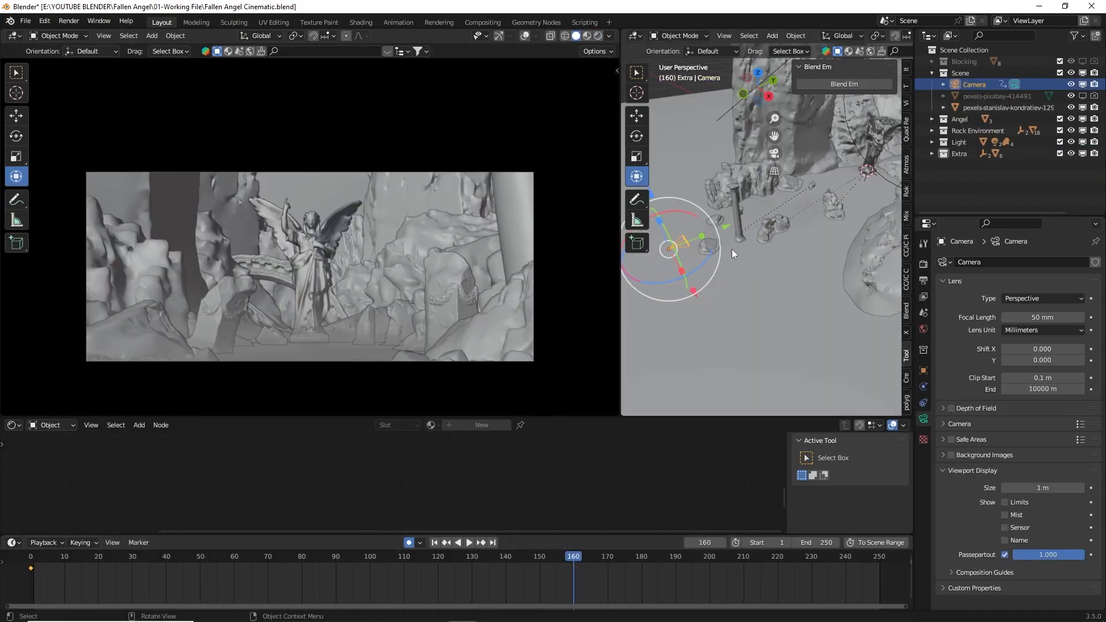
Scrub the timeline back to frame 127 and switch to the Compositing workspace
left_click_drag(678, 247, 734, 222)
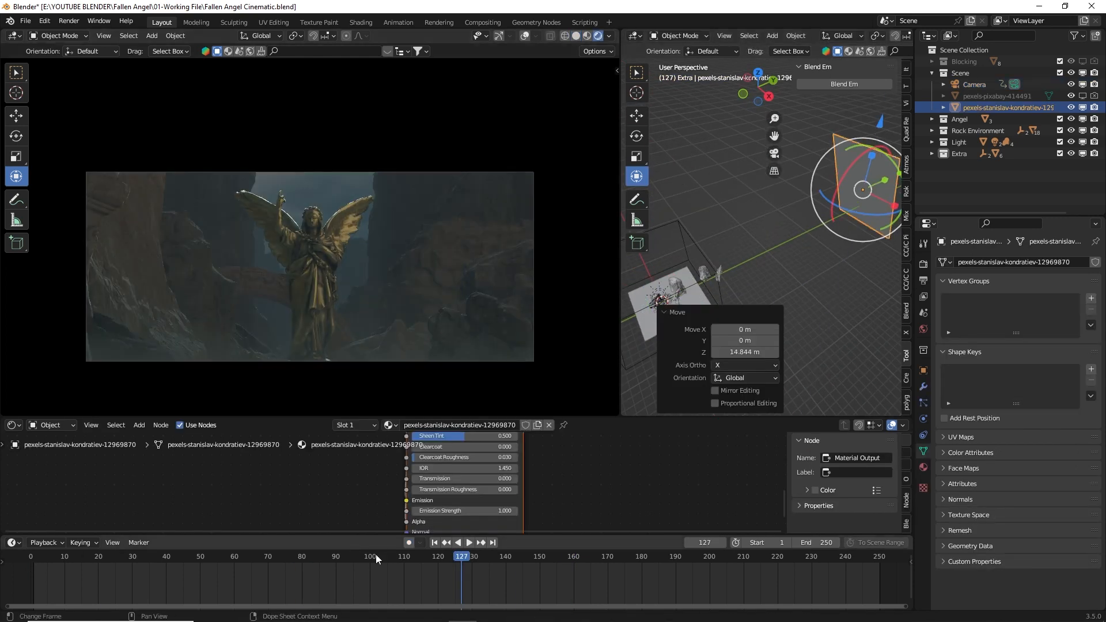
left_click(482, 22)
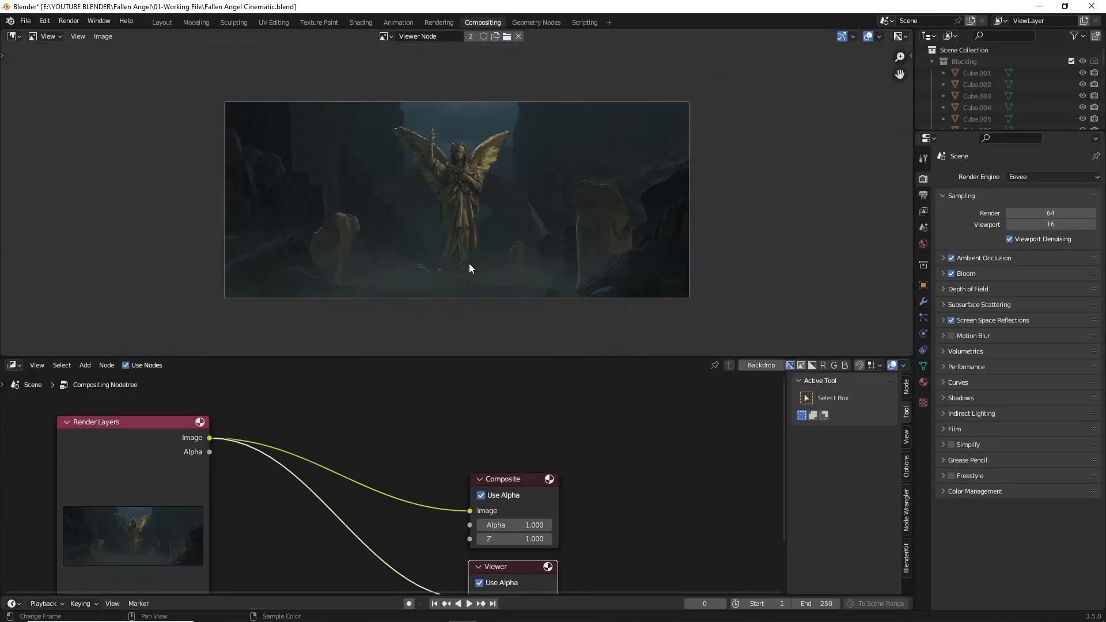